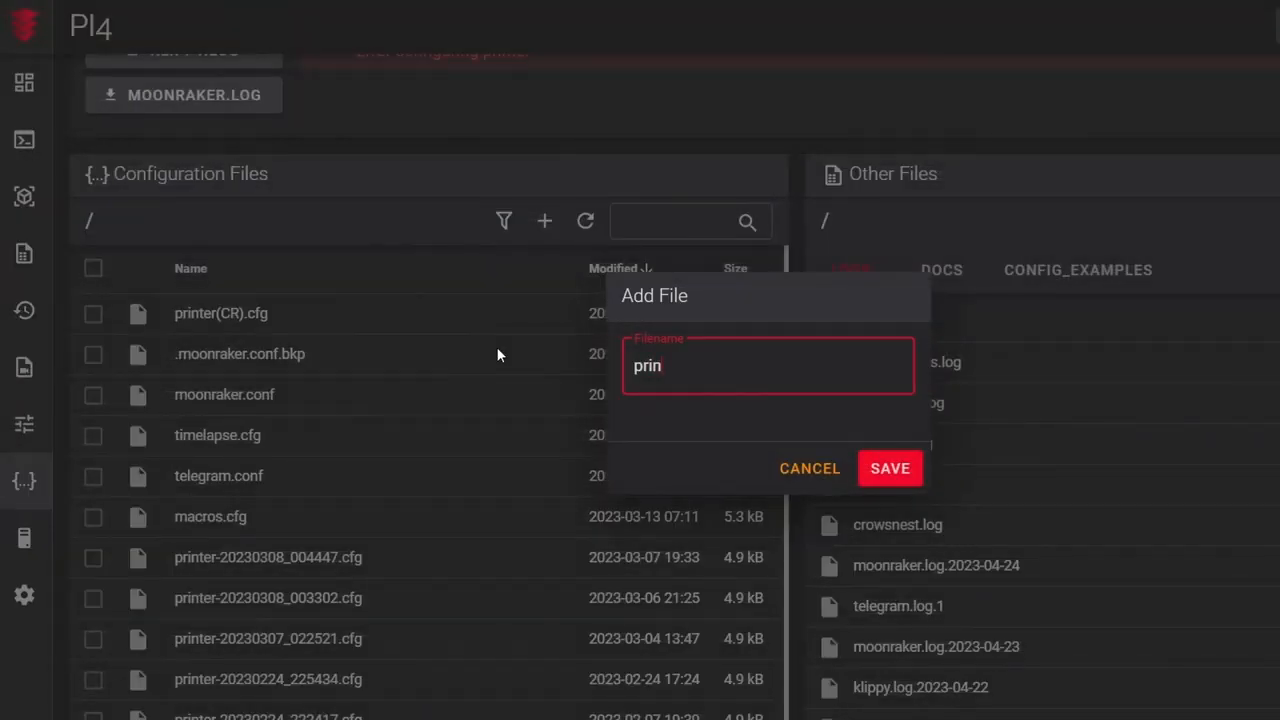
- Create printer.cfg with the fan, MCU, BLTouch and bed mesh settings and review it
{"action": "left_click", "coordinate": [888, 468]}
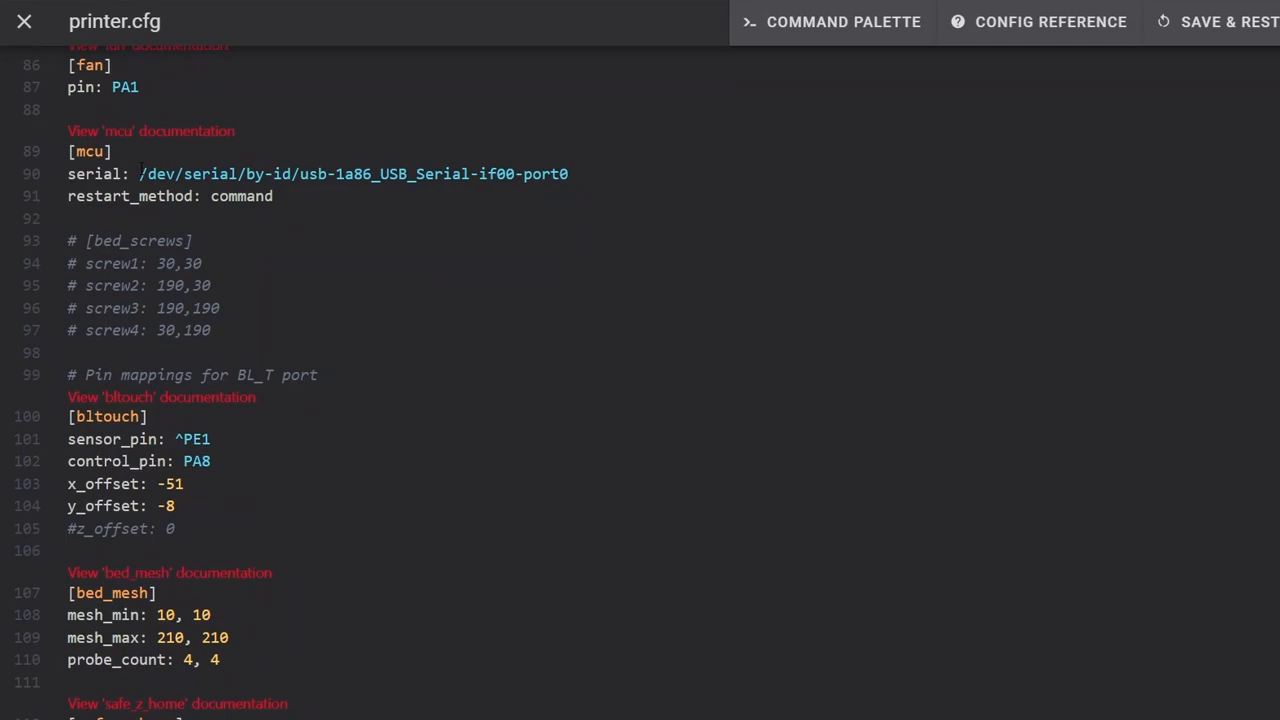
{"action": "scroll", "scroll_direction": "down", "scroll_amount": 3}
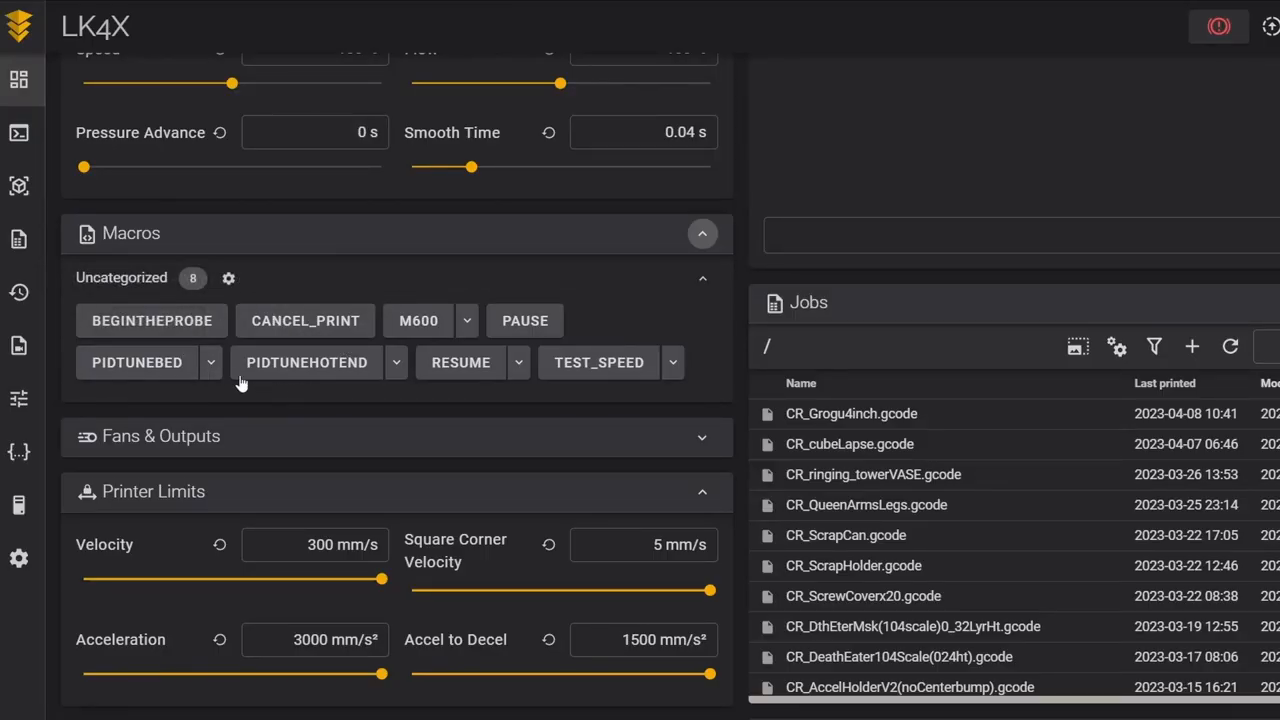
- Start the PIDTUNEHOTEND macro with TEMP set to 205
{"action": "left_click", "coordinate": [396, 362]}
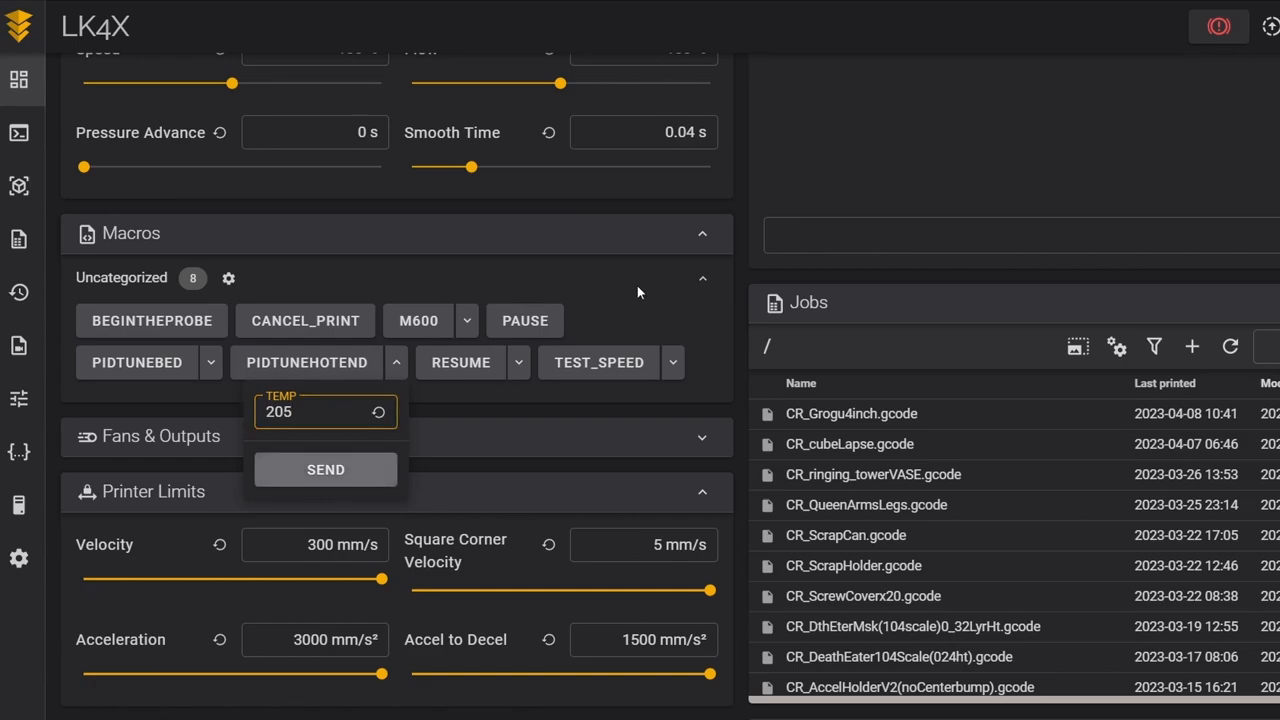
{"action": "left_click", "coordinate": [324, 468]}
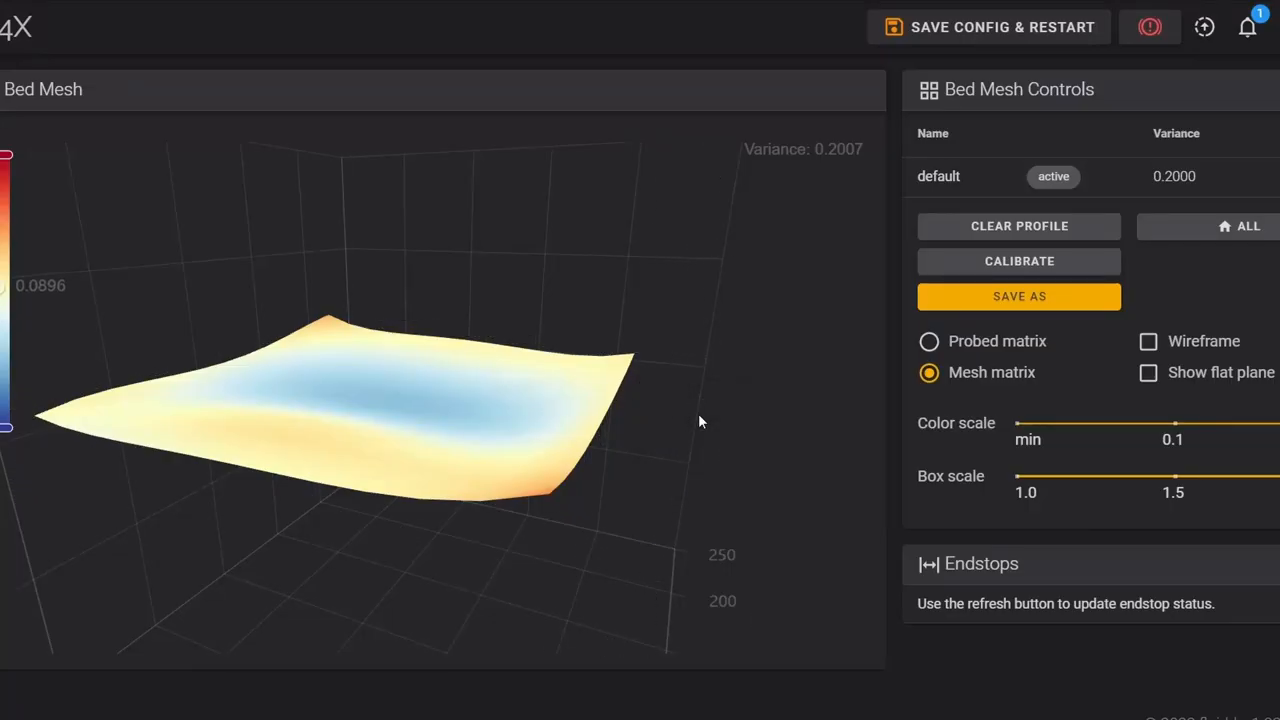
- Orbit the 3D bed mesh on the Heightmap page to inspect its roughly 0.2 variance
{"action": "left_click_drag", "start_coordinate": [700, 420], "coordinate": [640, 440]}
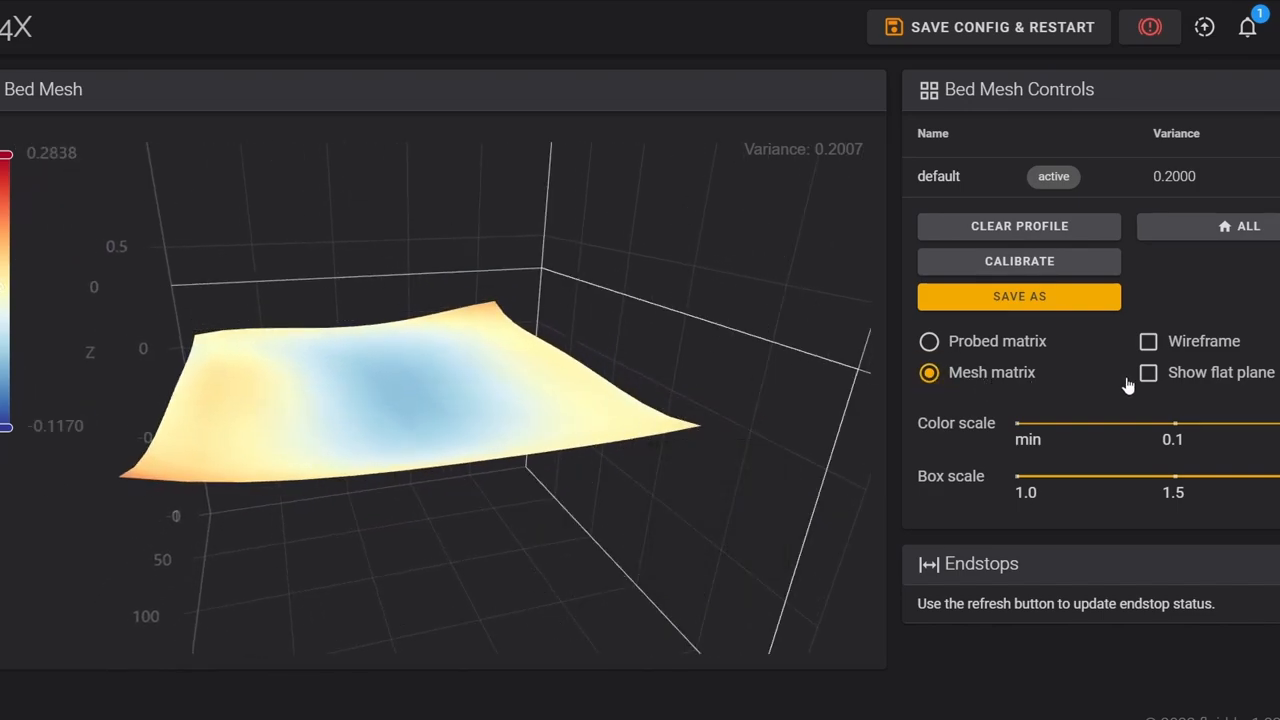
{"action": "left_click", "coordinate": [1148, 372]}
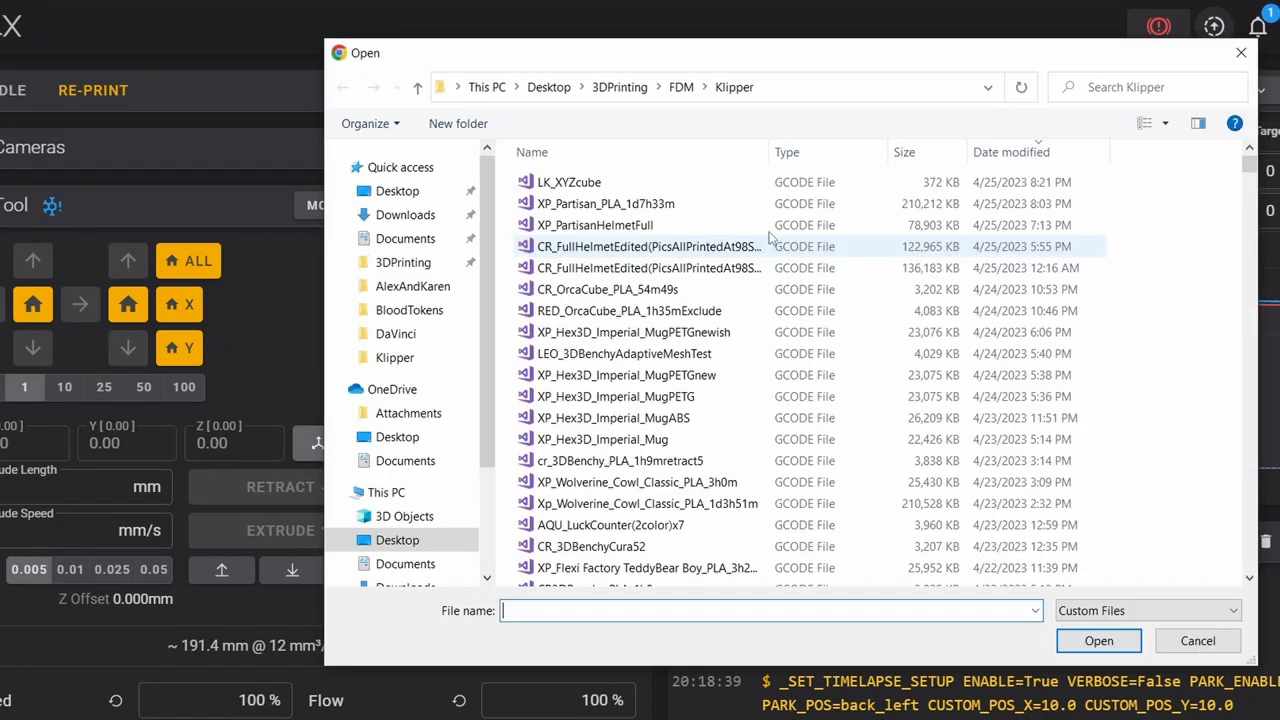
- Browse the Open dialog to Desktop > 3DPrinting > FDM > Klipper for a G-code file to upload
{"action": "left_click", "coordinate": [1196, 640]}
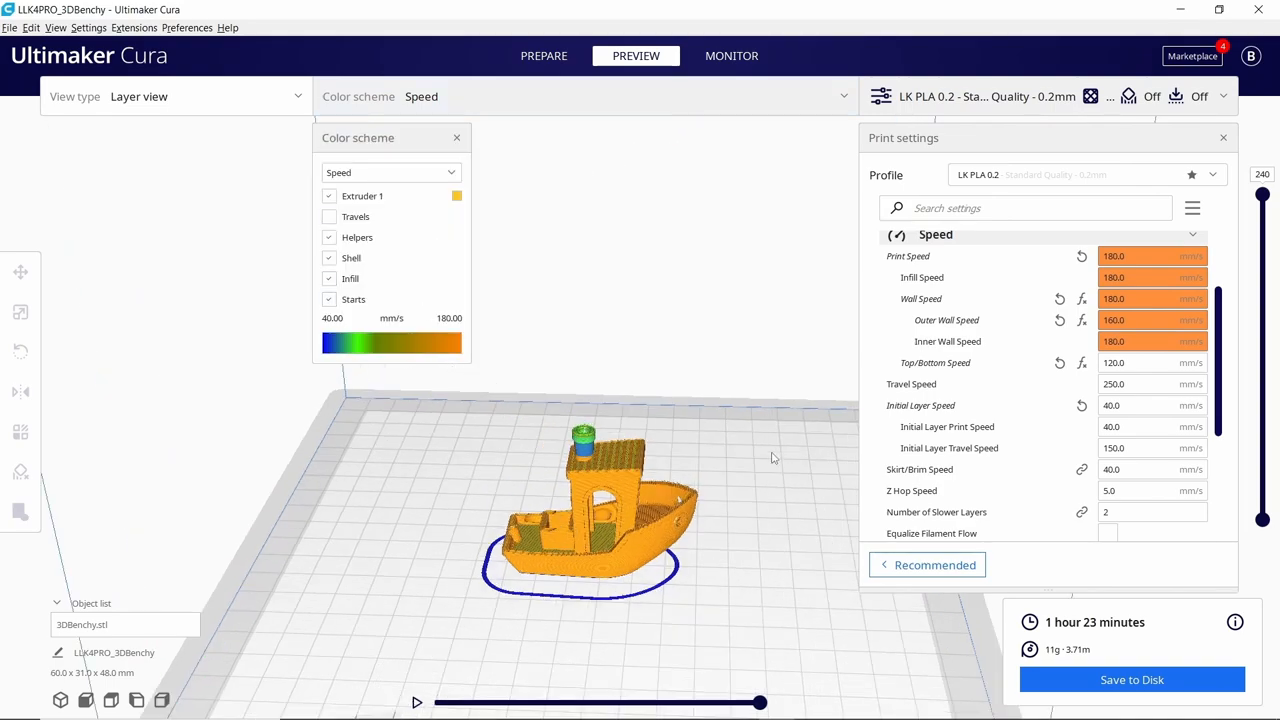
- Preview the sliced 3DBenchy in Layer view coloured by Speed, estimating 1 hour 23 minutes
{"action": "left_click", "coordinate": [1222, 136]}
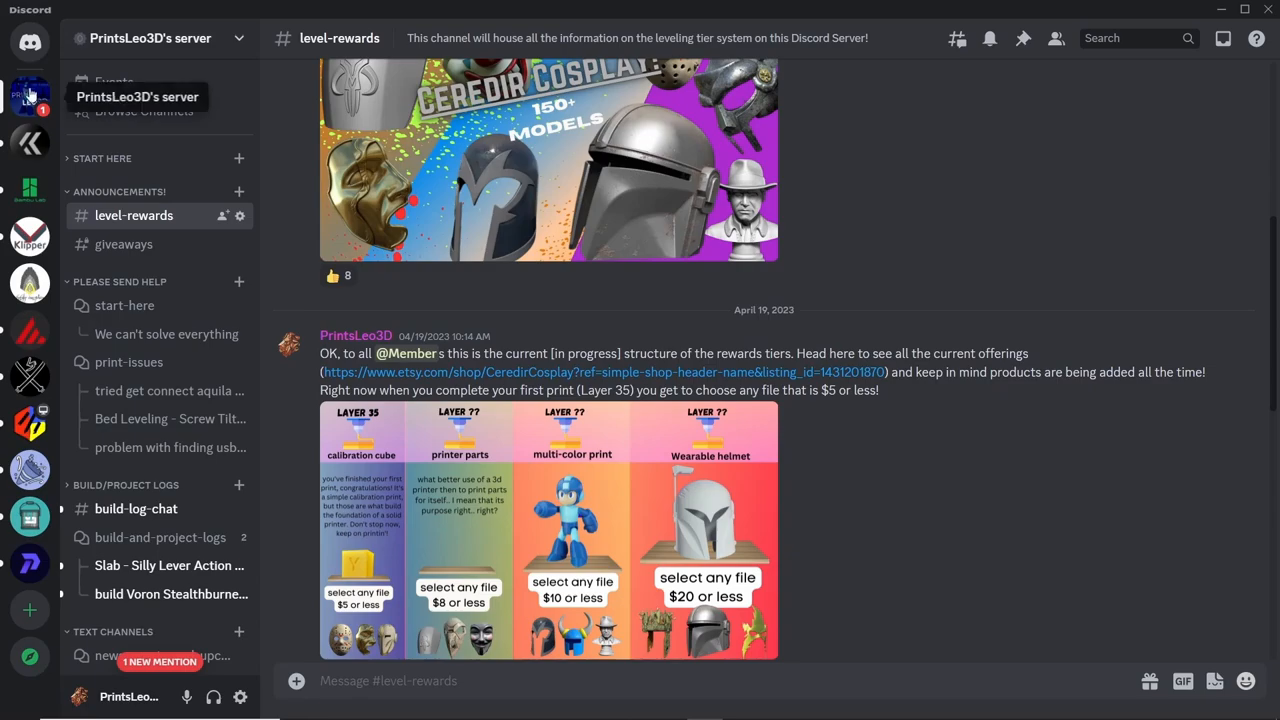
{"action": "mouse_move", "coordinate": [56, 136]}
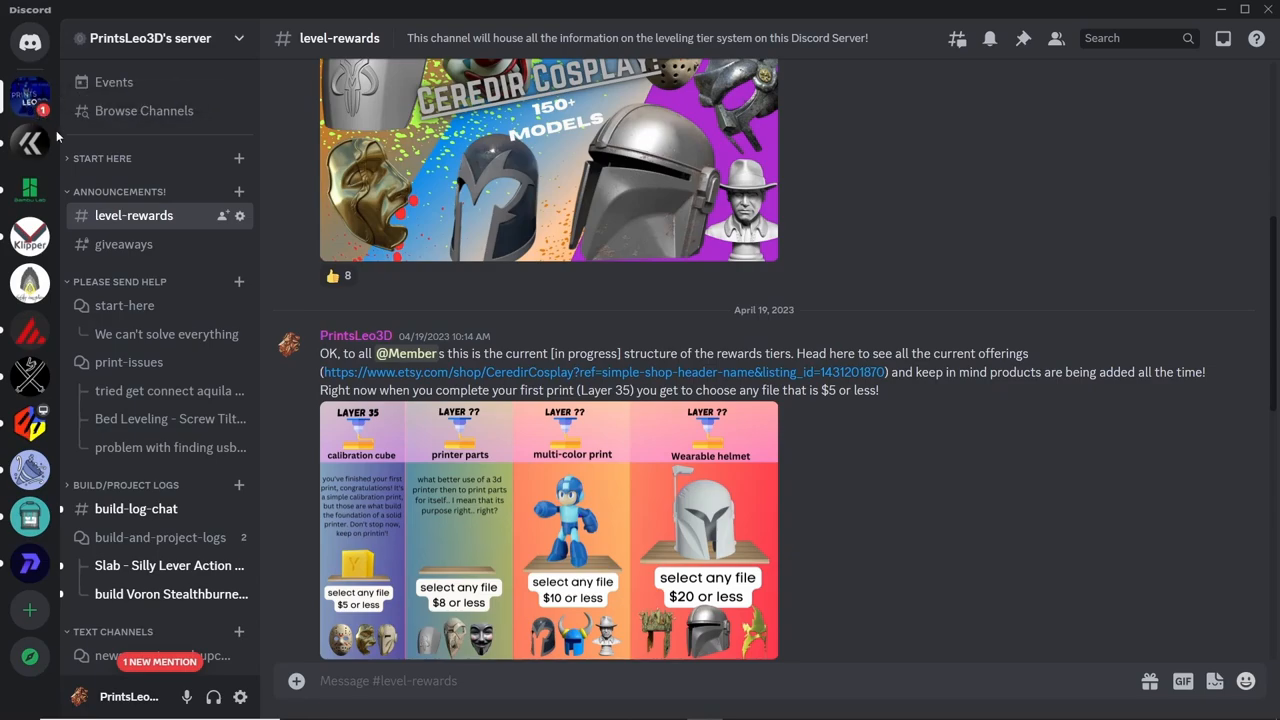
{"action": "mouse_move", "coordinate": [116, 200]}
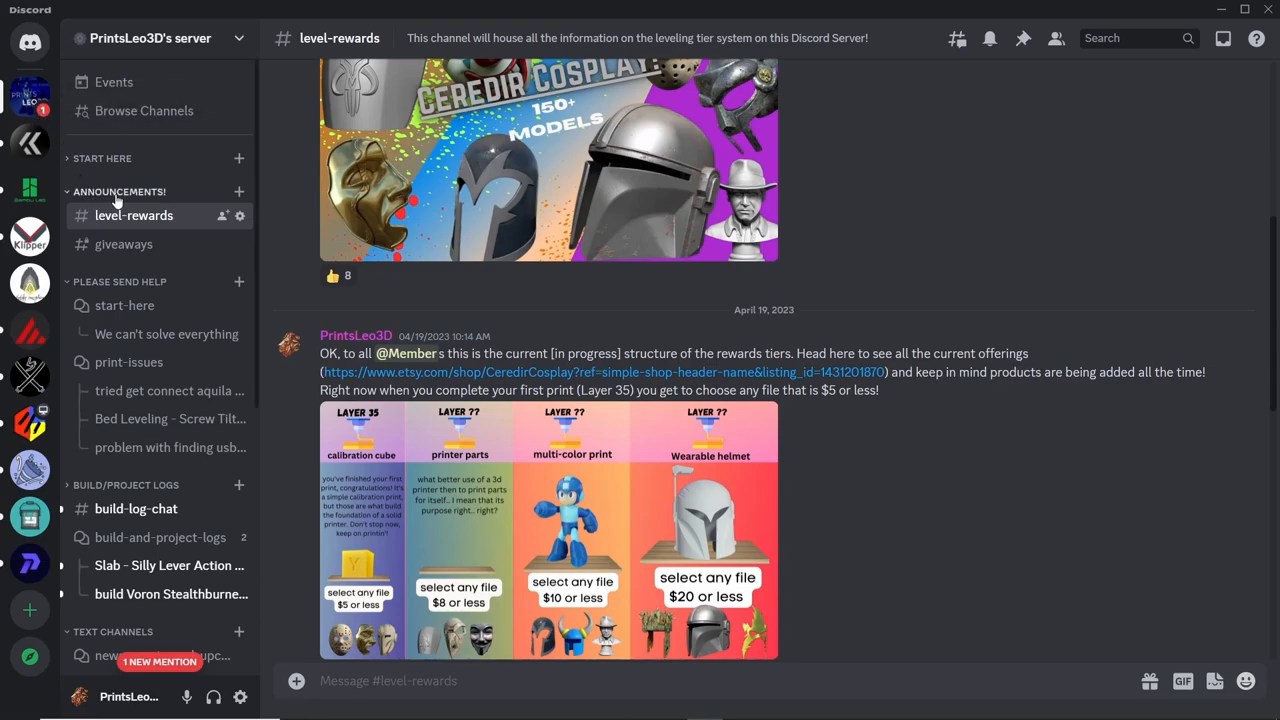
- Show the #level-rewards channel under ANNOUNCEMENTS with its reward tier posts
{"action": "left_click", "coordinate": [124, 244]}
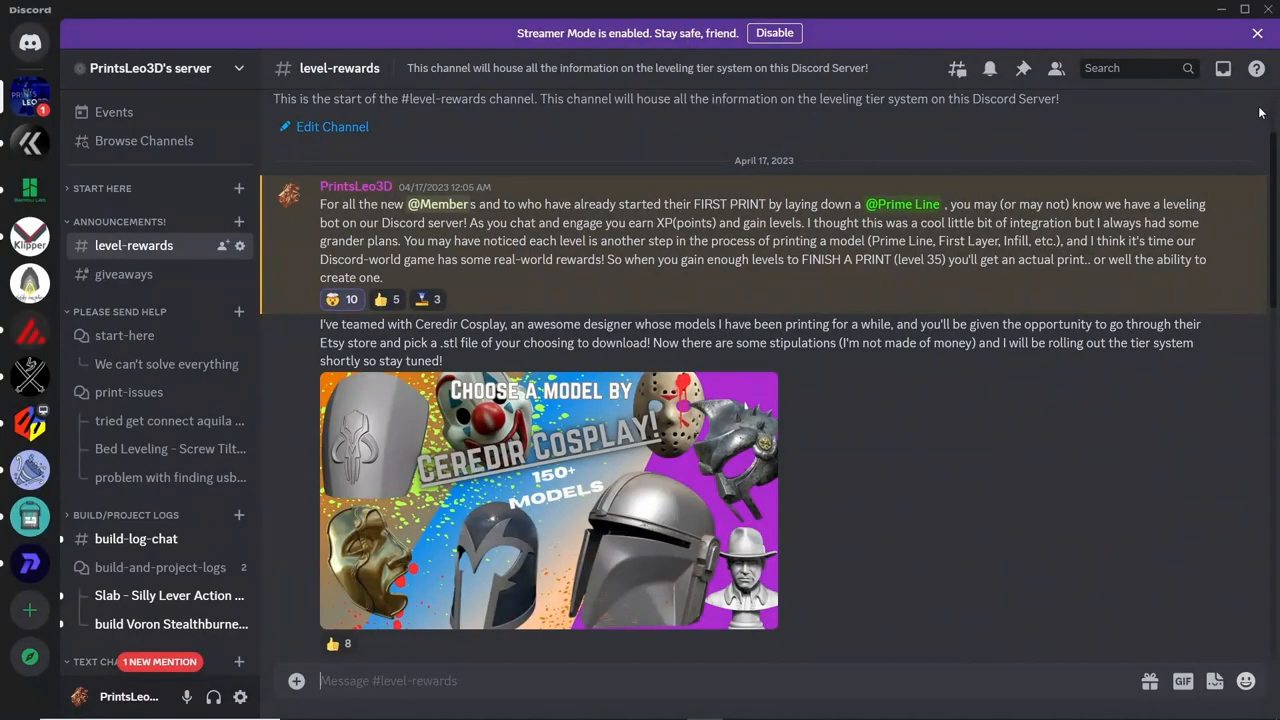
- Move to the #build-log-chat channel in the server sidebar
{"action": "scroll", "scroll_direction": "down", "scroll_amount": 3}
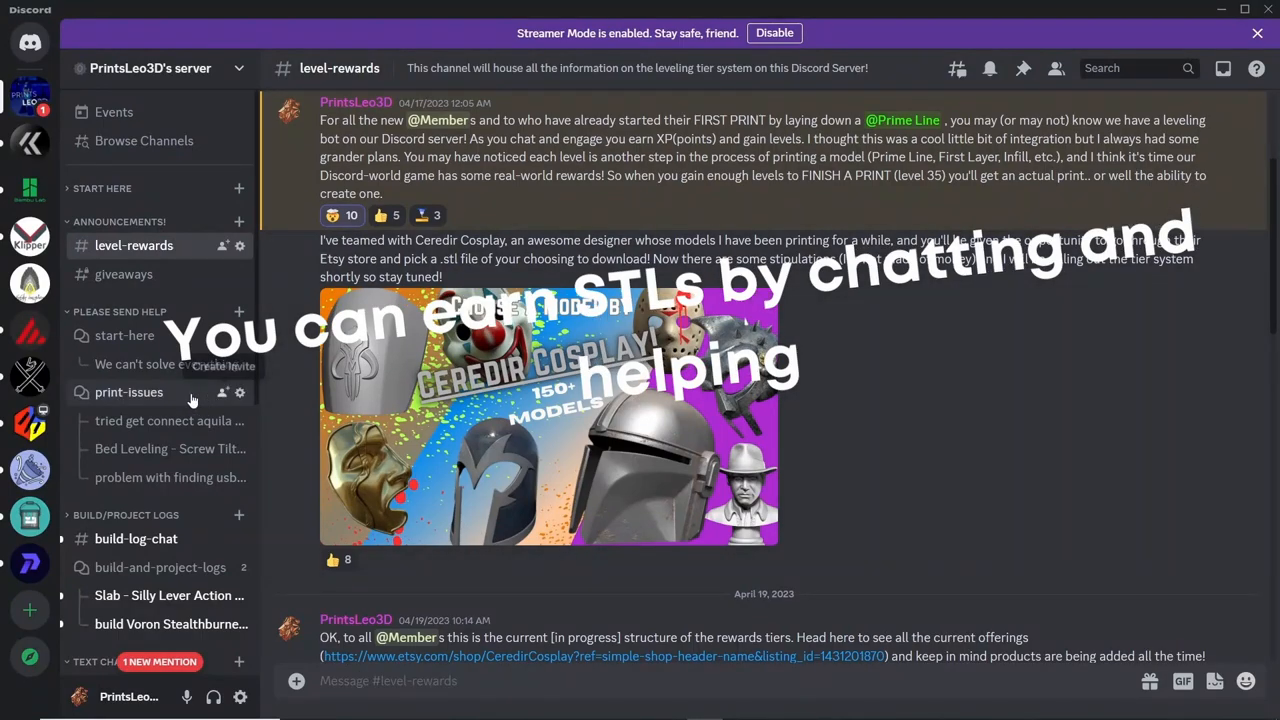
{"action": "left_click", "coordinate": [136, 538]}
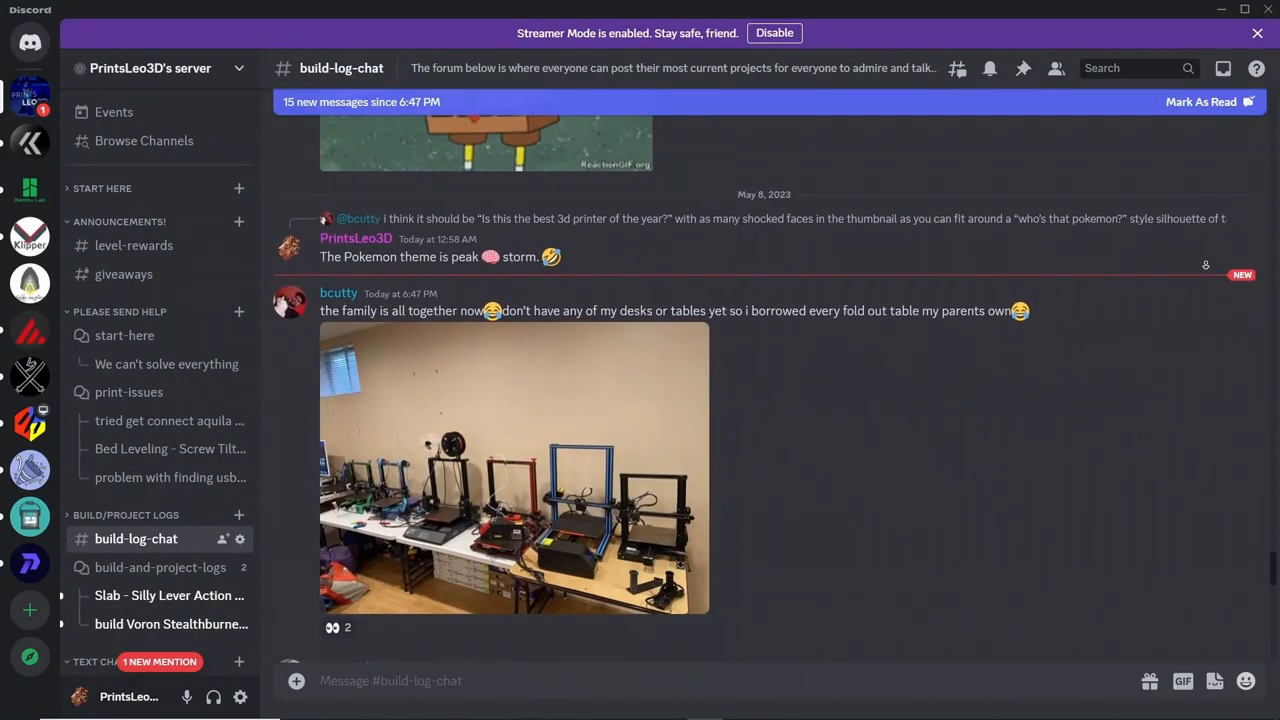
{"action": "scroll", "scroll_direction": "down", "scroll_amount": 3}
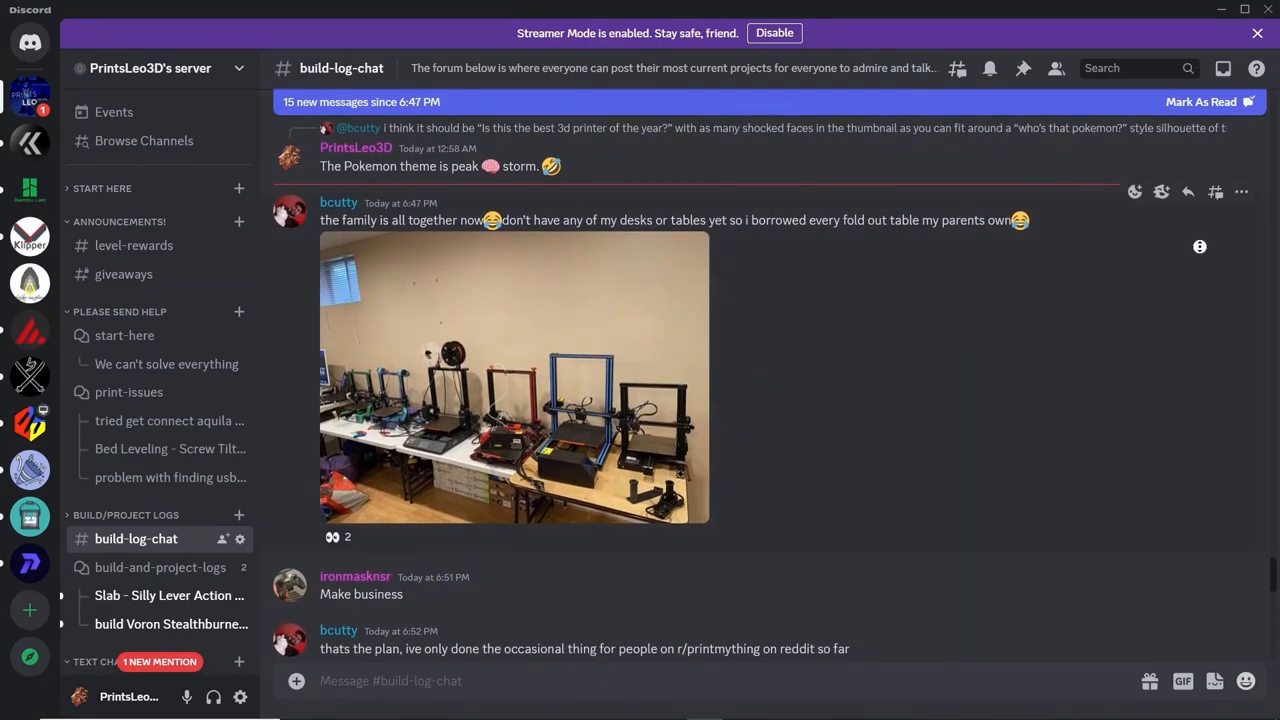
- Read the 'Slab - Silly Lever Action Shotgun' thread and its replies about cel-shaded painting
{"action": "left_click", "coordinate": [172, 624]}
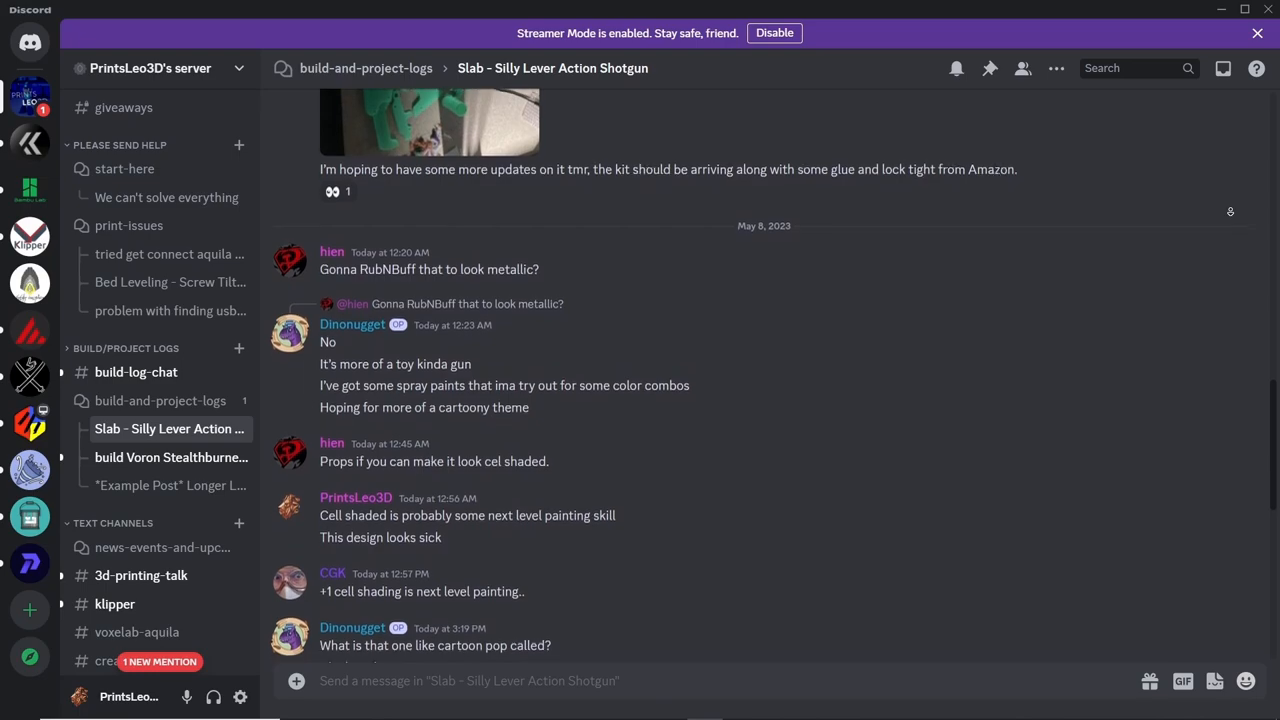
{"action": "scroll", "scroll_direction": "down", "scroll_amount": 3}
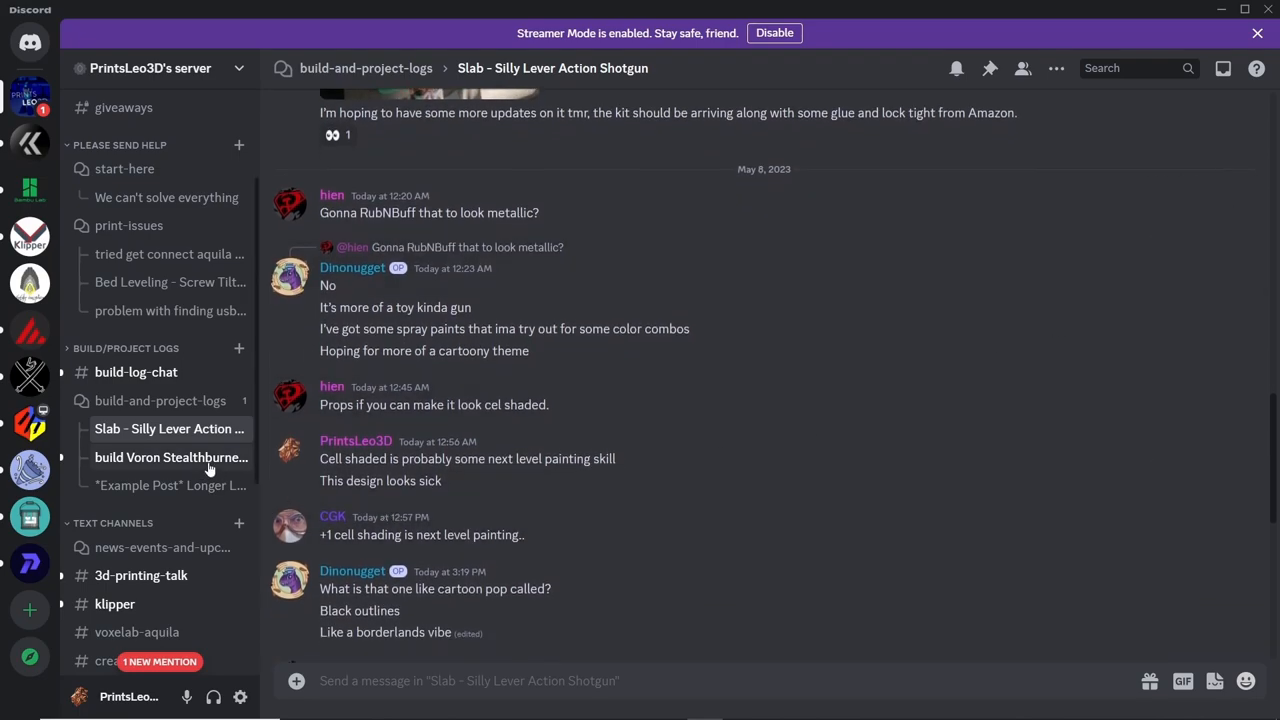